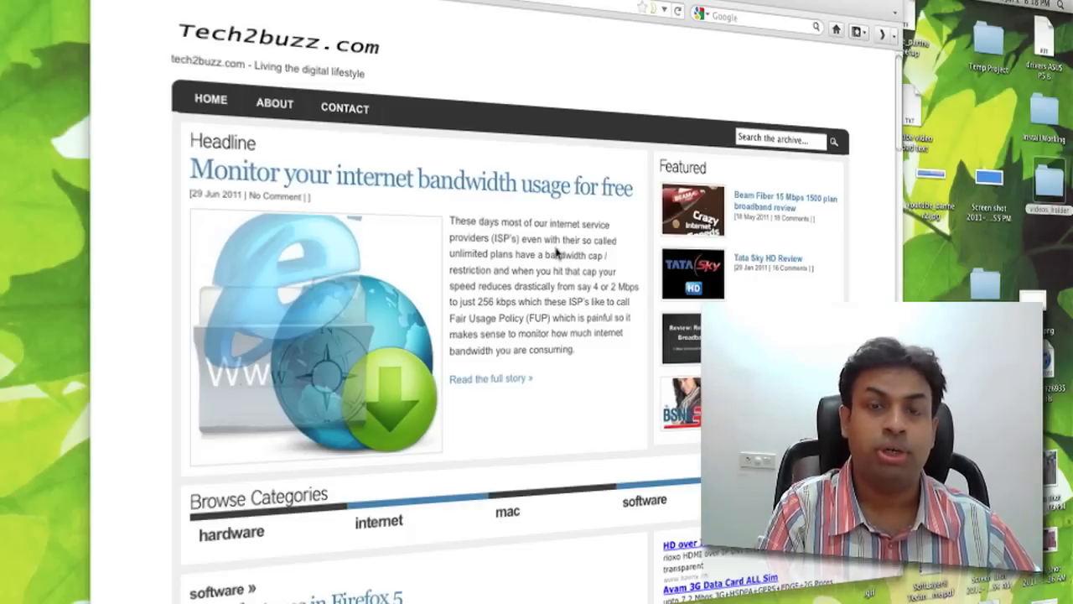
- Search Google for 'tech' via the 'g tech' keyword shortcut in the URL bar
{"action": "scroll", "scroll_direction": "down", "scroll_amount": 3}
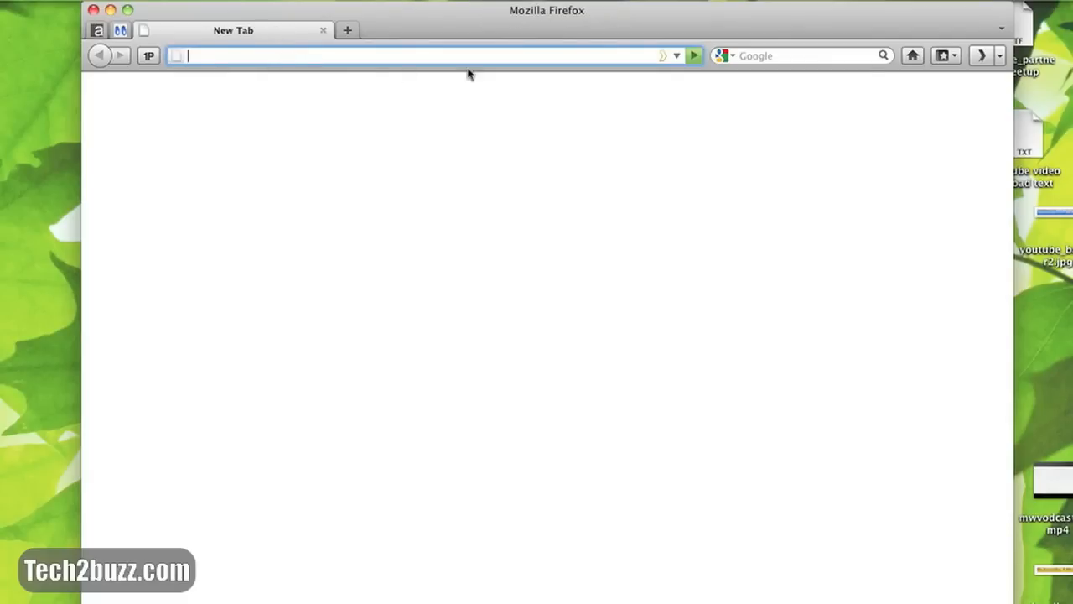
{"action": "mouse_move", "coordinate": [558, 71]}
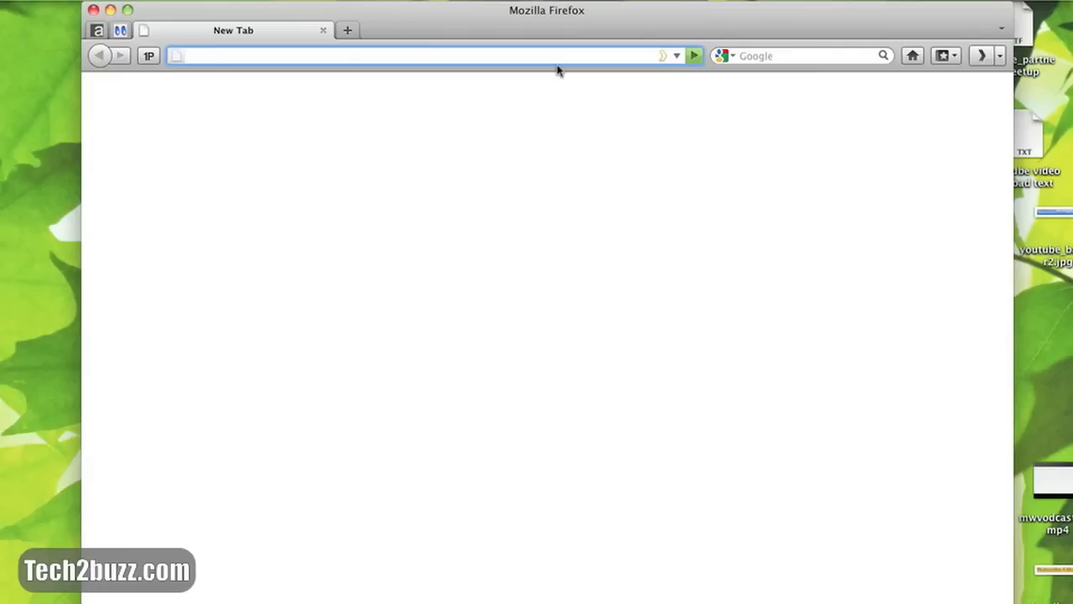
{"action": "left_click", "coordinate": [335, 55]}
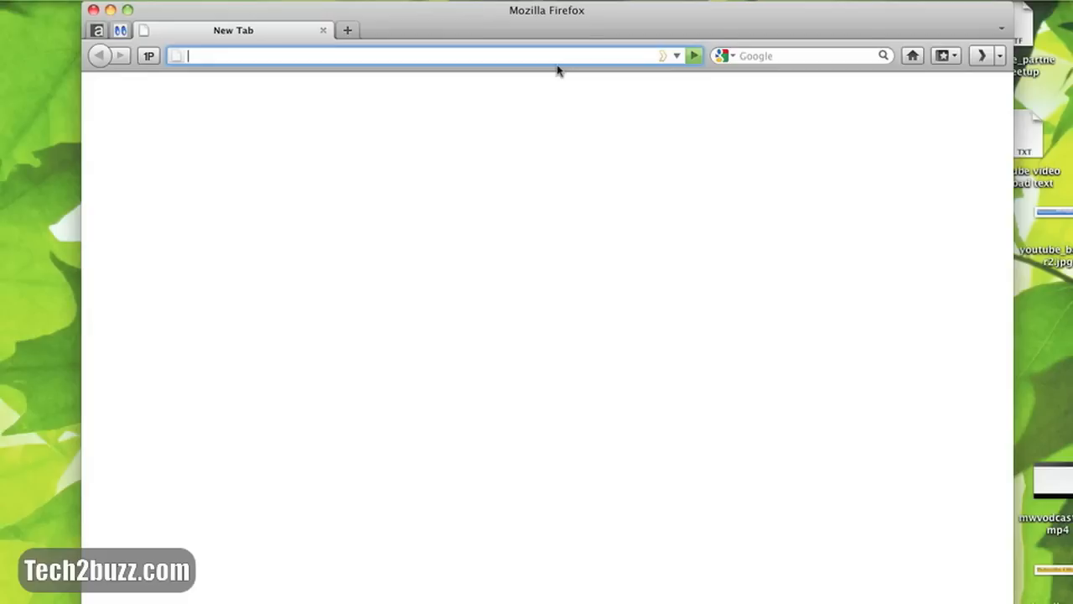
{"action": "type", "text": "g tech"}
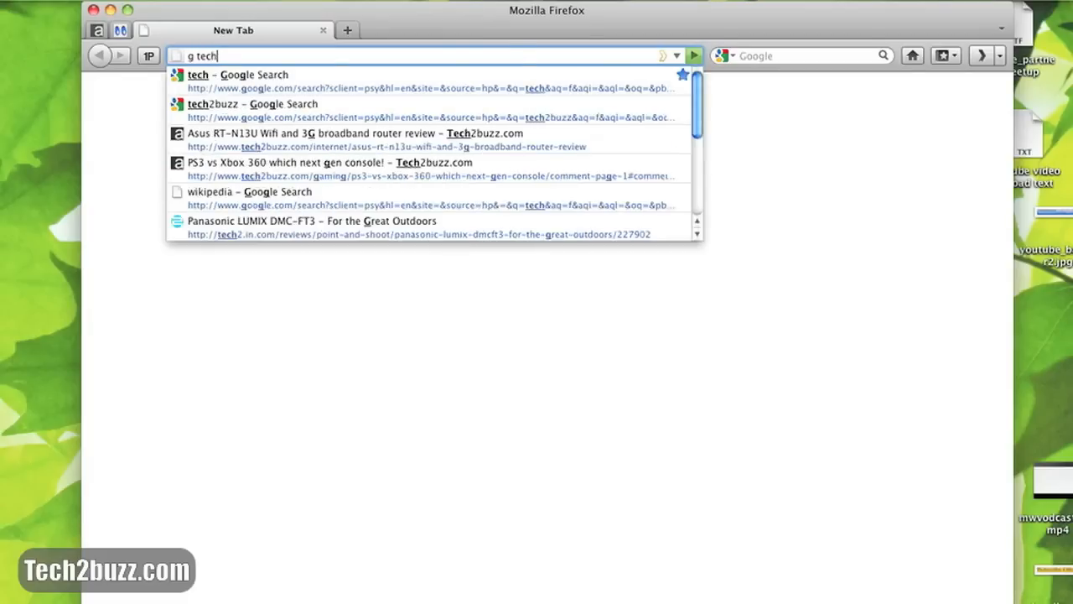
{"action": "left_click", "coordinate": [197, 75]}
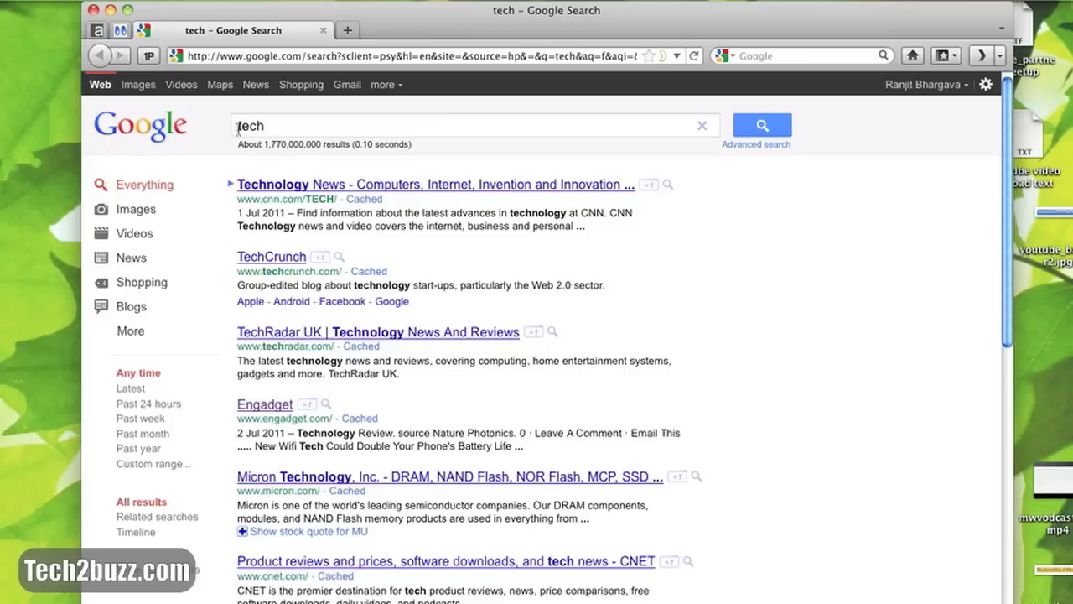
- Change the Google query to 'tech2buzz' and show its results
{"action": "left_click", "coordinate": [336, 56]}
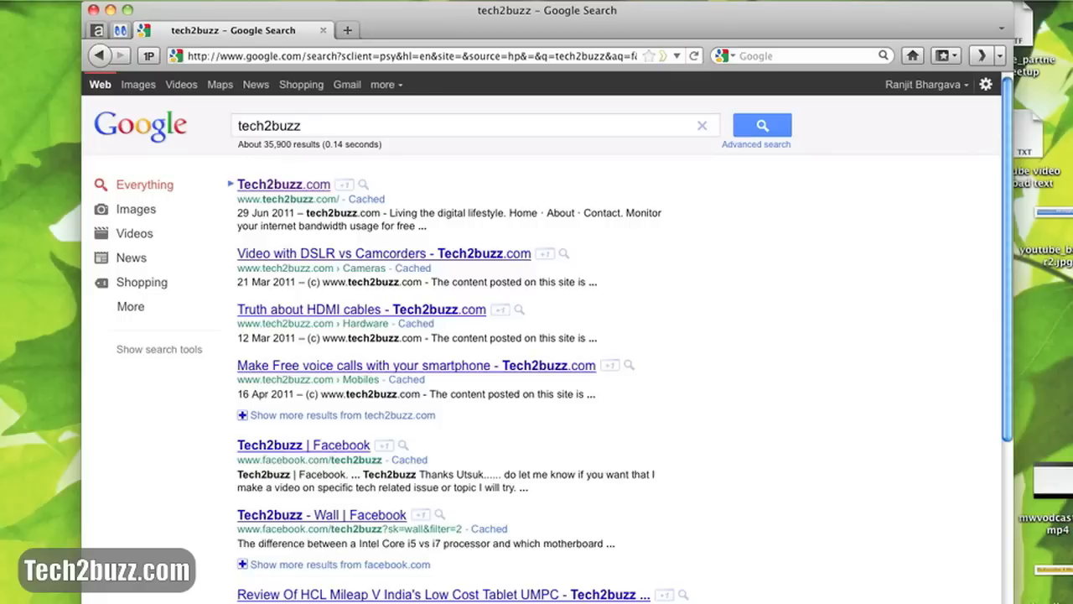
{"action": "left_click", "coordinate": [411, 55]}
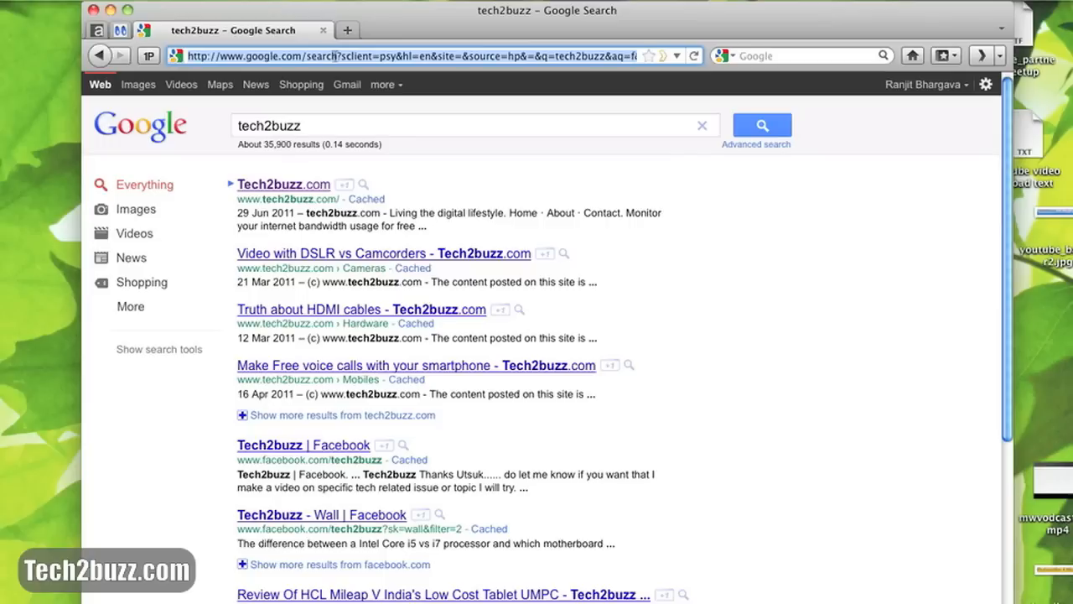
{"action": "type", "text": "w wifi"}
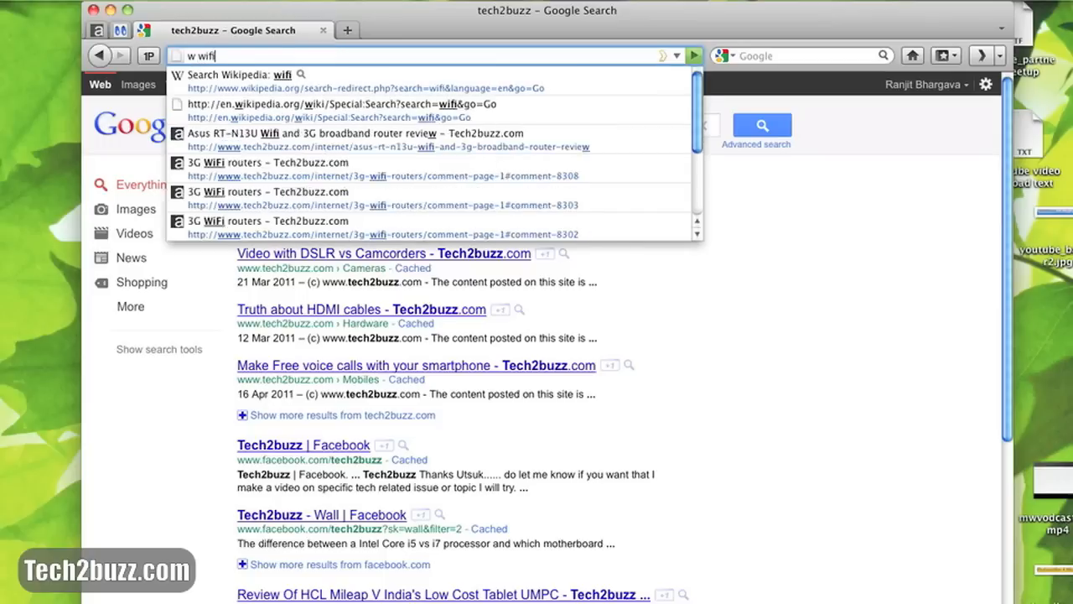
{"action": "left_click", "coordinate": [235, 75]}
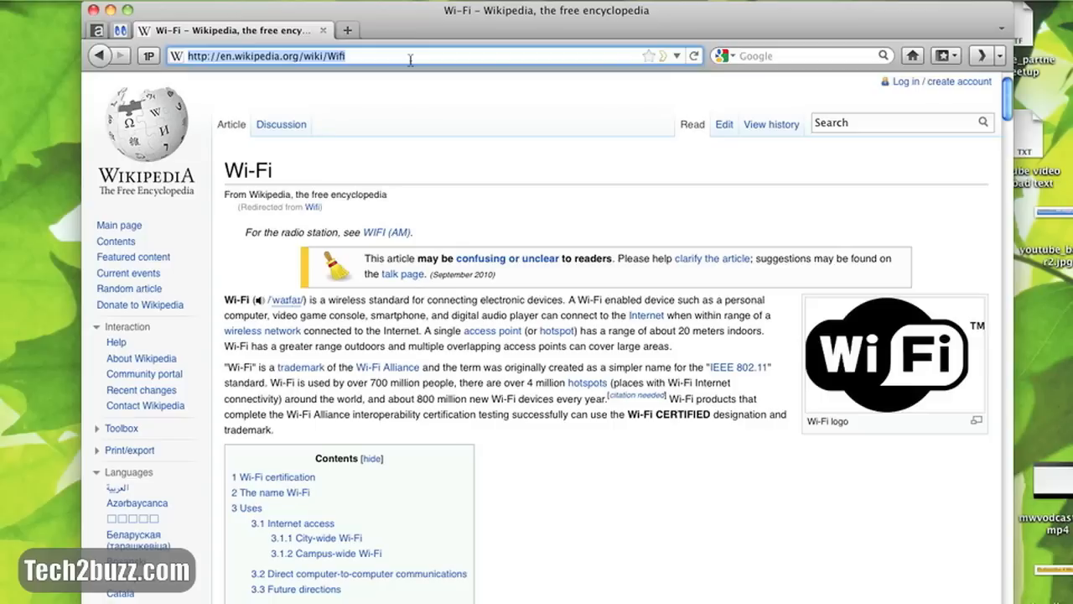
{"action": "type", "text": "www.bing.com/"}
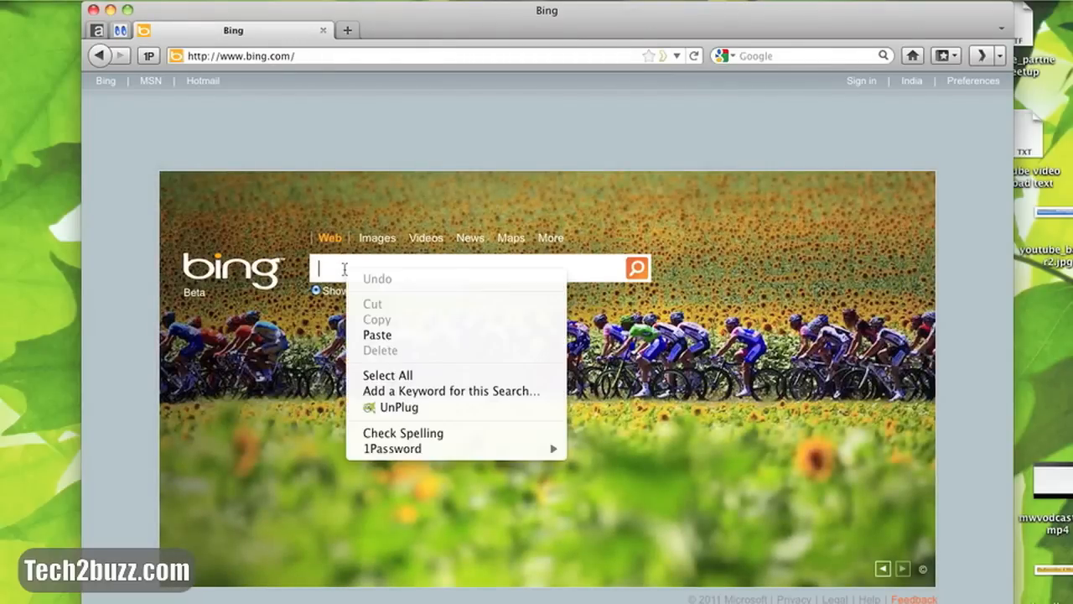
{"action": "mouse_move", "coordinate": [387, 375]}
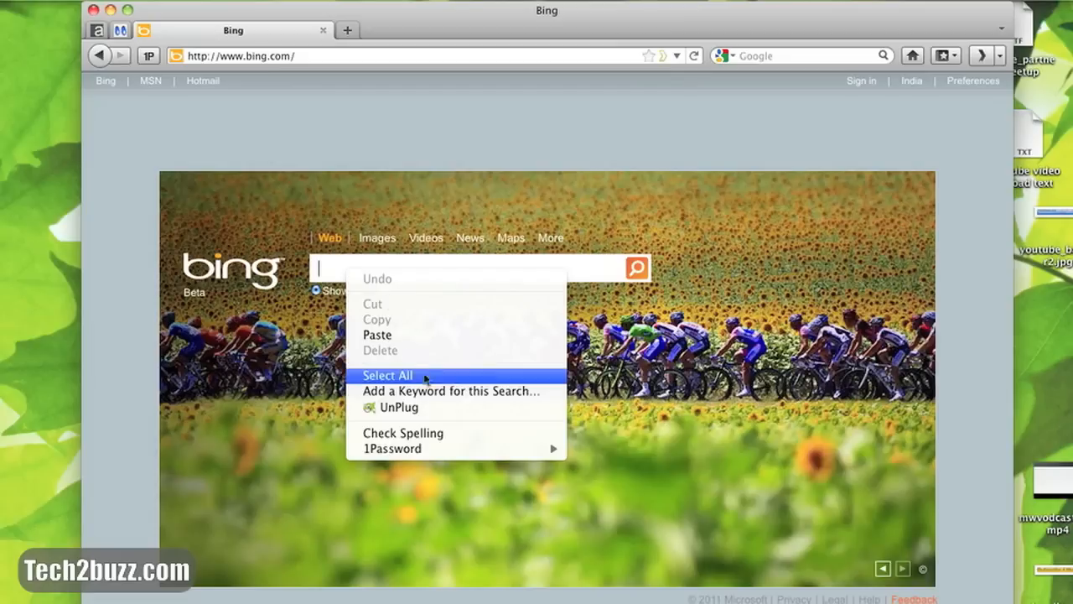
{"action": "mouse_move", "coordinate": [411, 391]}
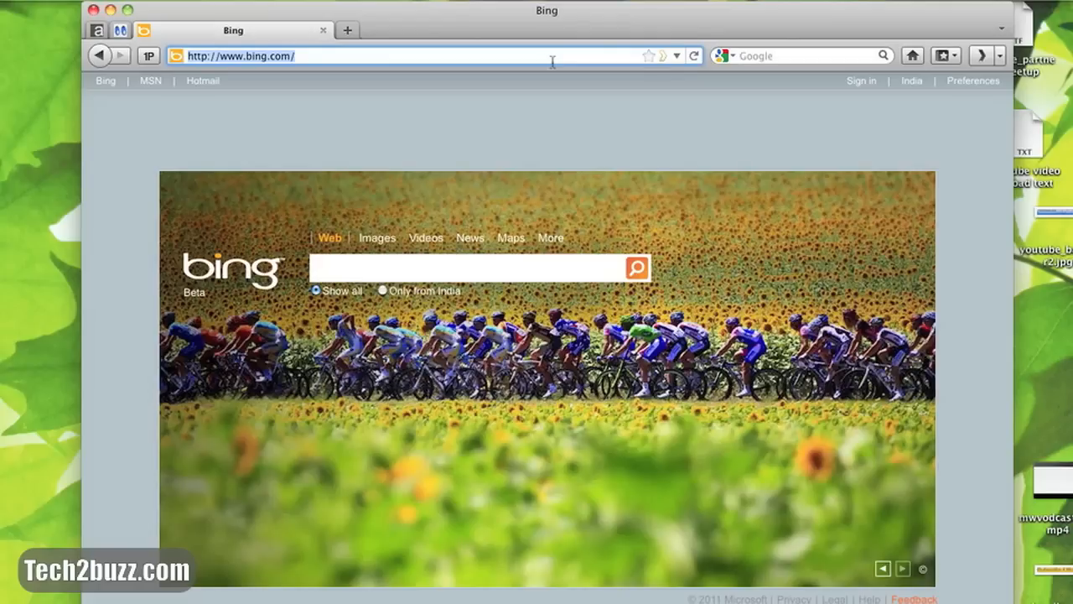
- Run a Bing search for 'tech' using the new 'b' keyword from the address bar
{"action": "type", "text": "b"}
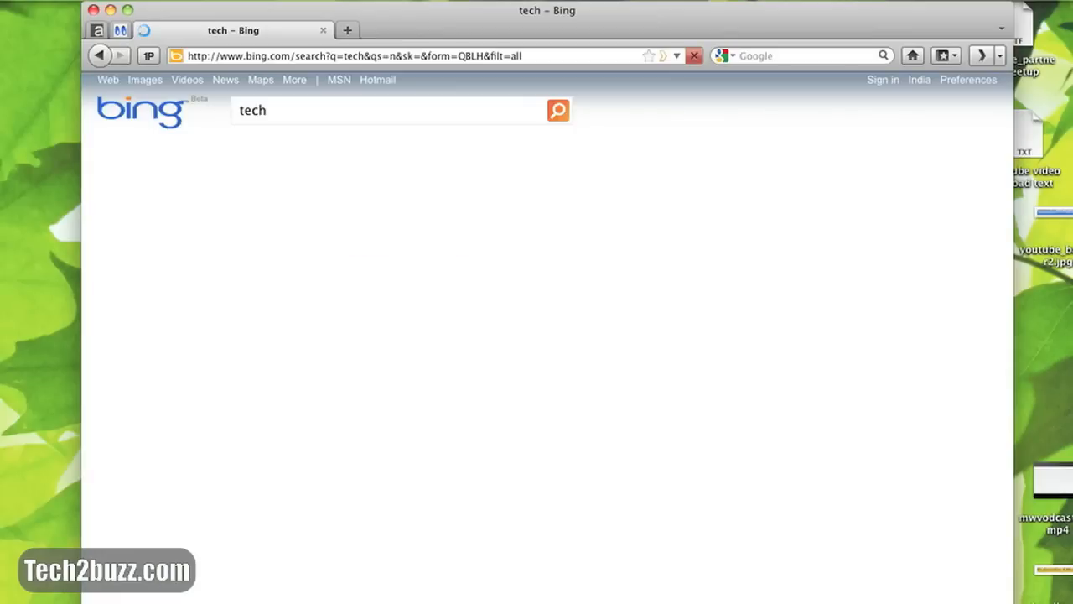
{"action": "left_click", "coordinate": [558, 109]}
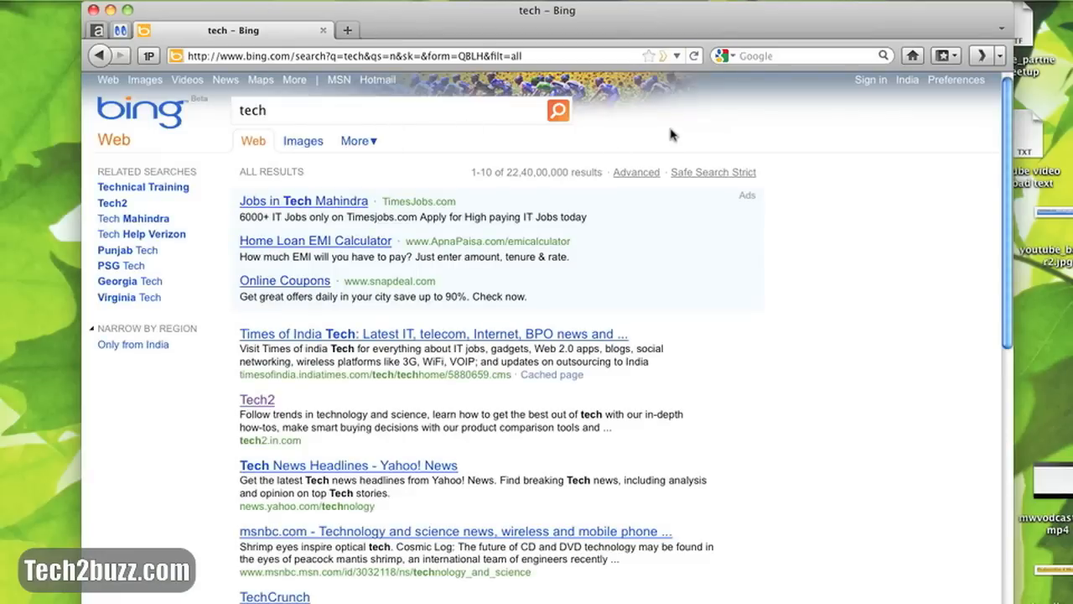